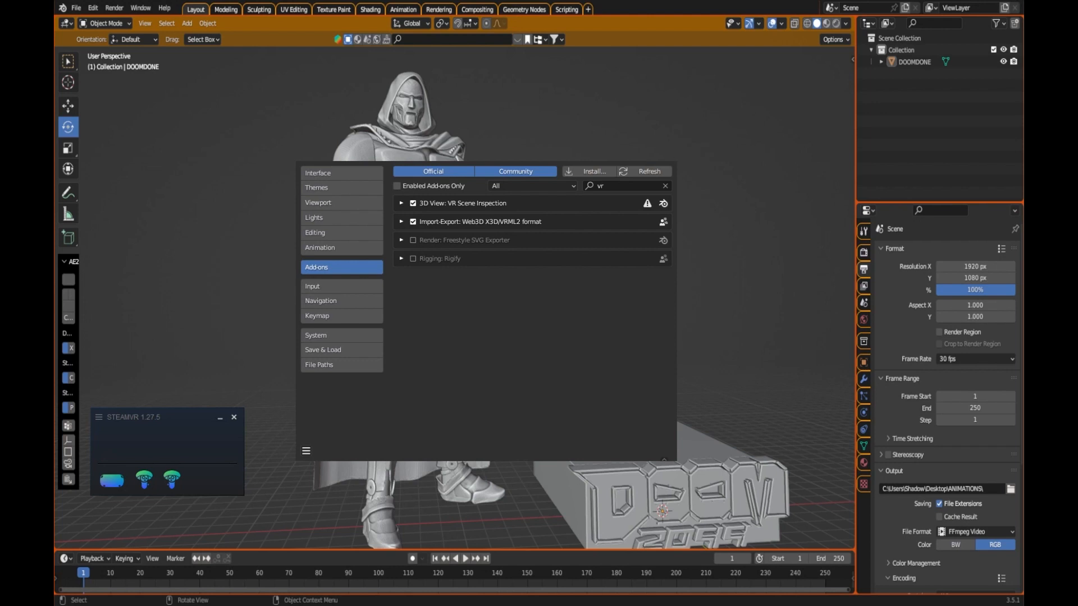
mouse_move(531, 299)
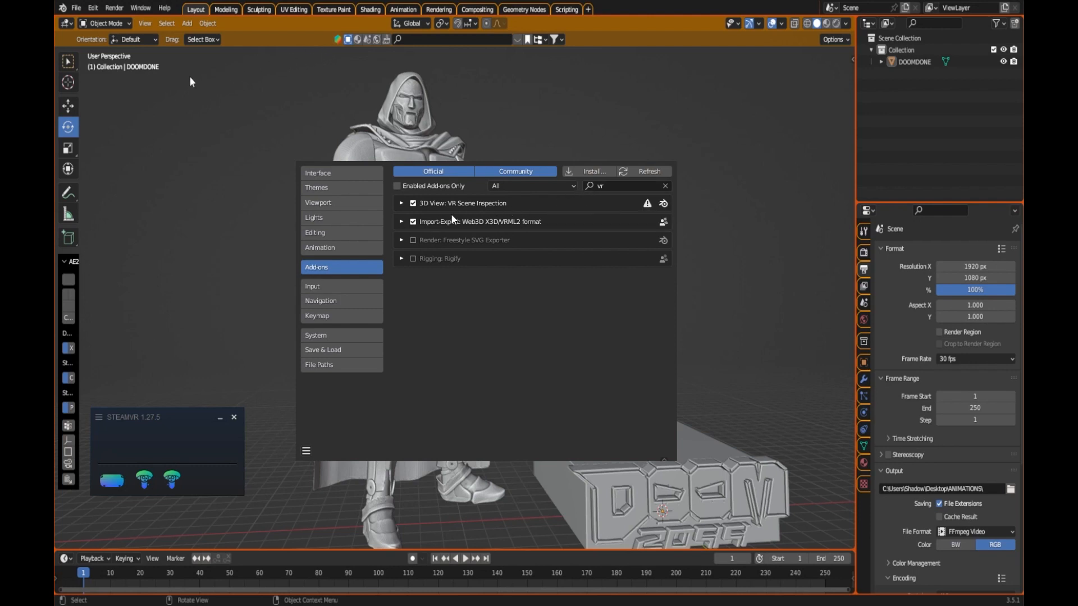
mouse_move(490, 209)
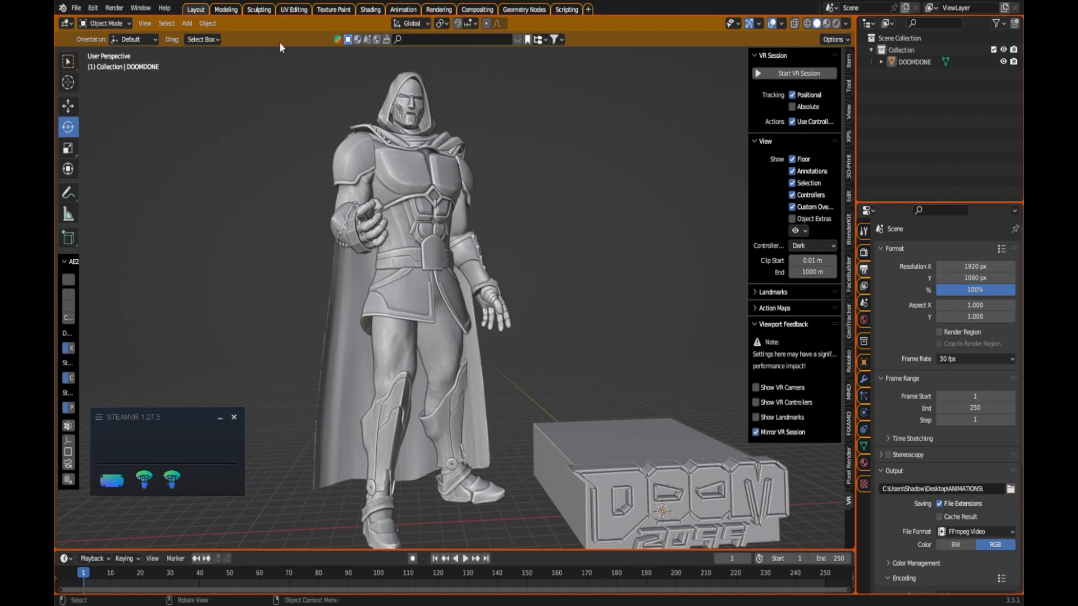
mouse_move(745, 385)
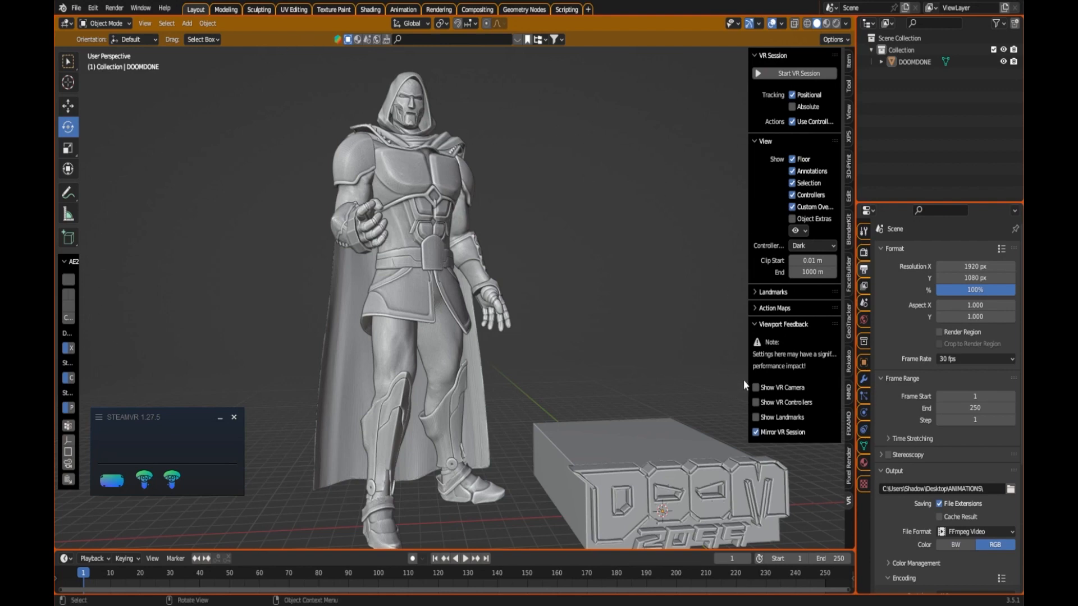
mouse_move(725, 408)
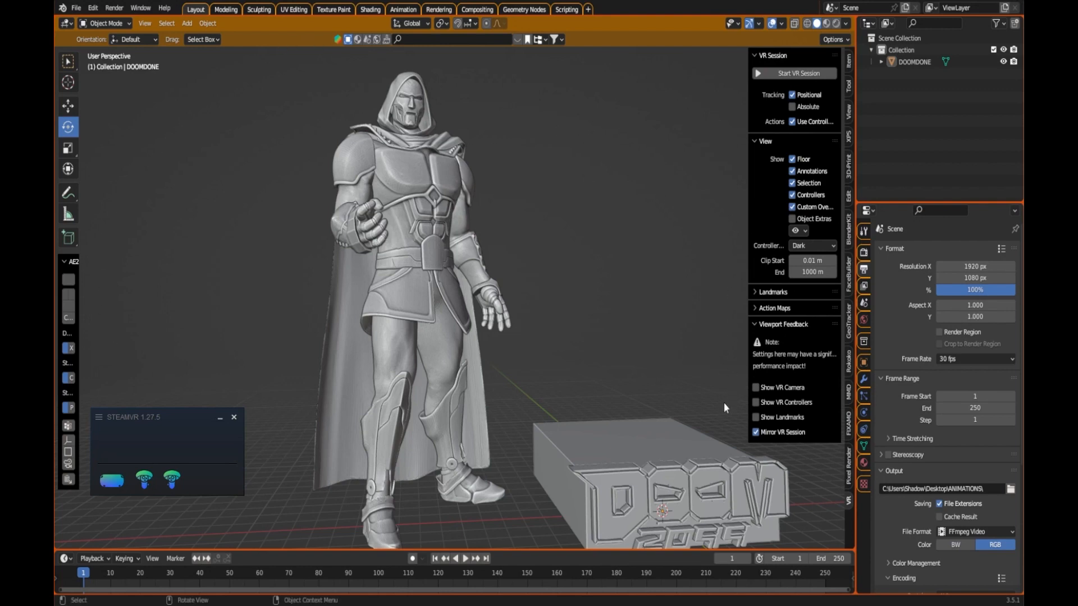
mouse_move(728, 394)
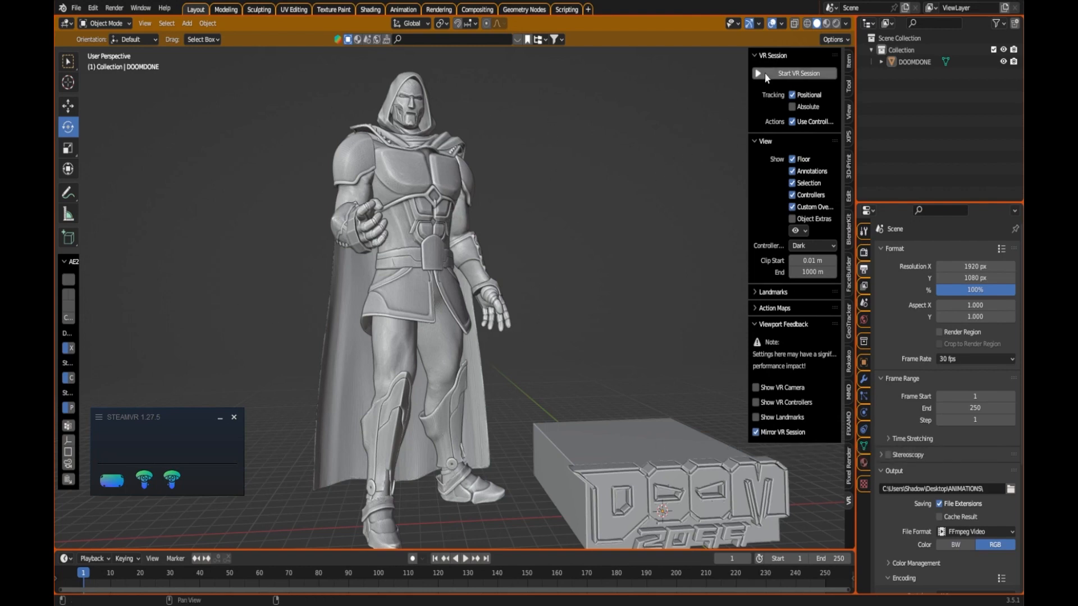
mouse_move(769, 78)
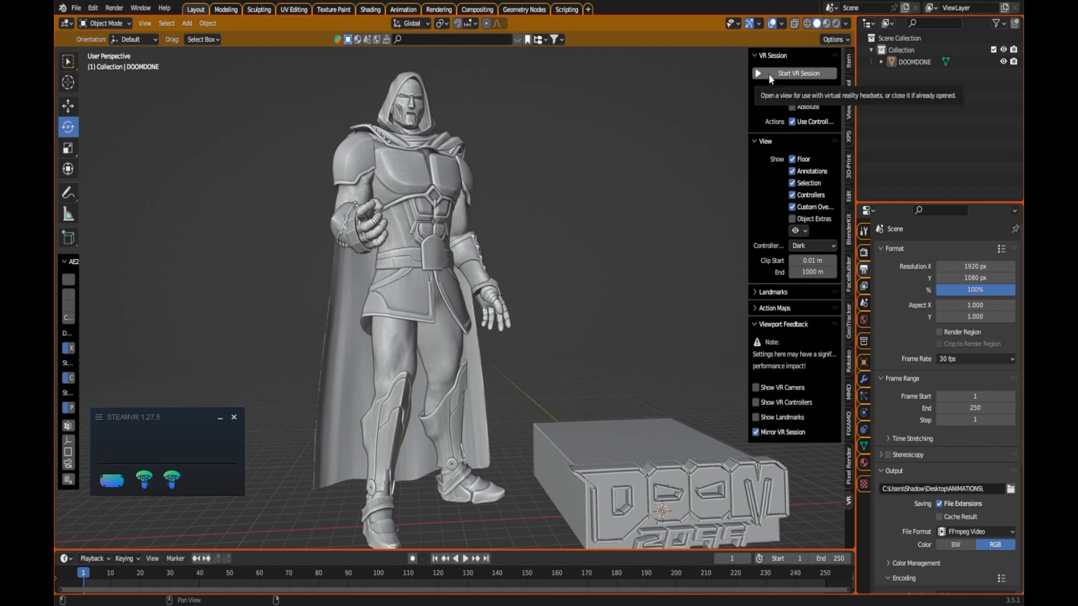
Step: Turn on Mirror VR Session in the sidebar VR panel
left_click(798, 73)
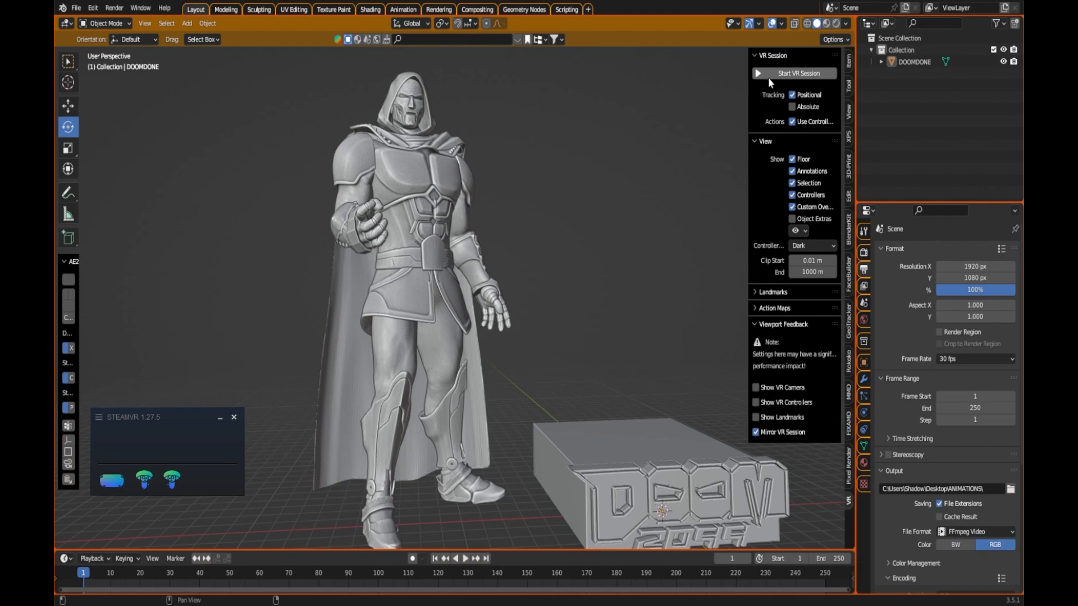
mouse_move(763, 72)
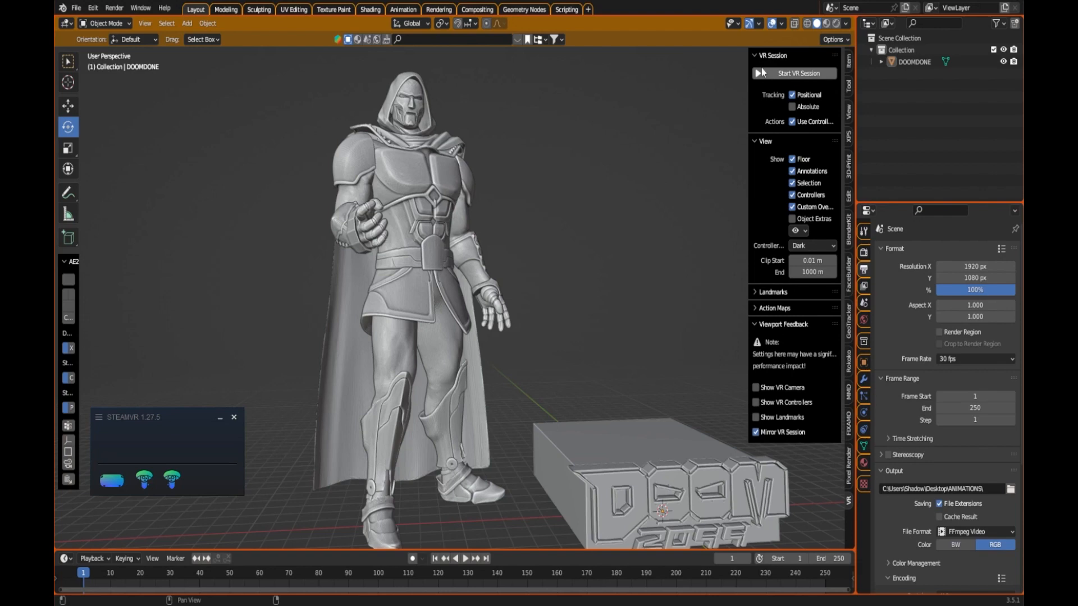